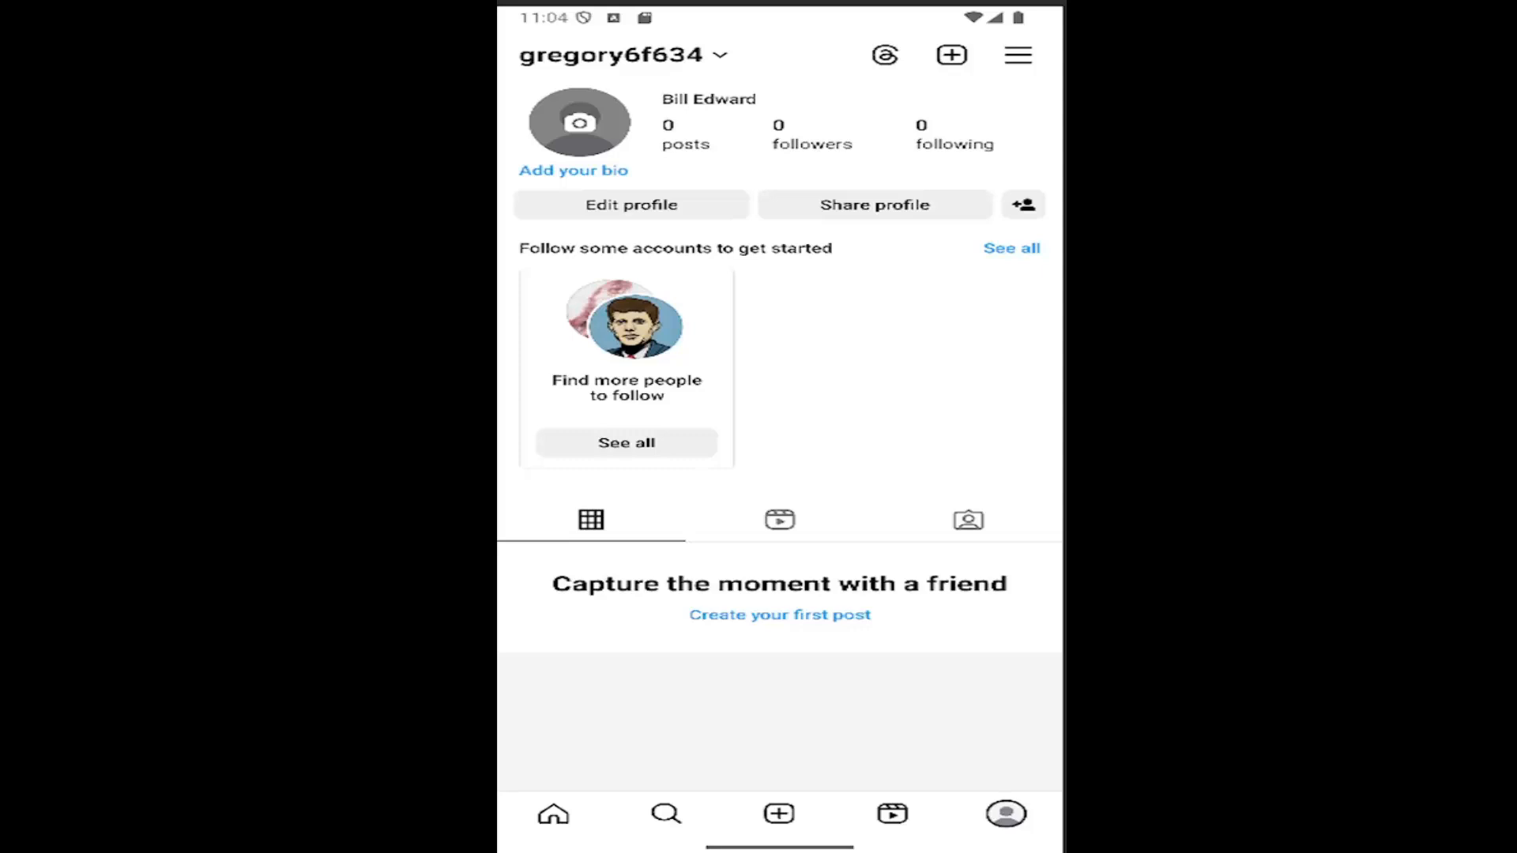
mouse_move(634, 397)
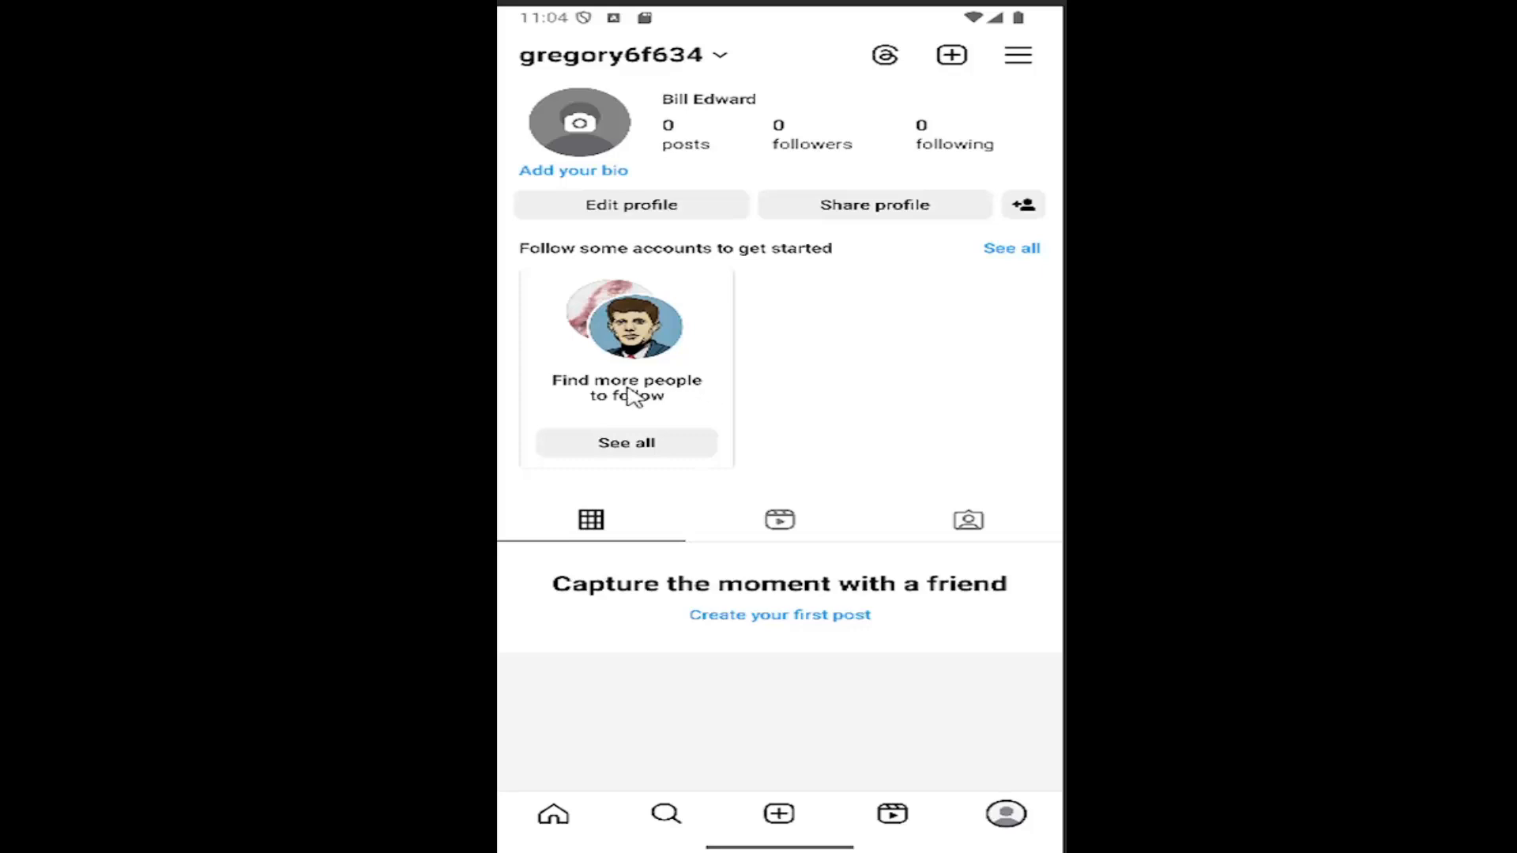
mouse_move(977, 848)
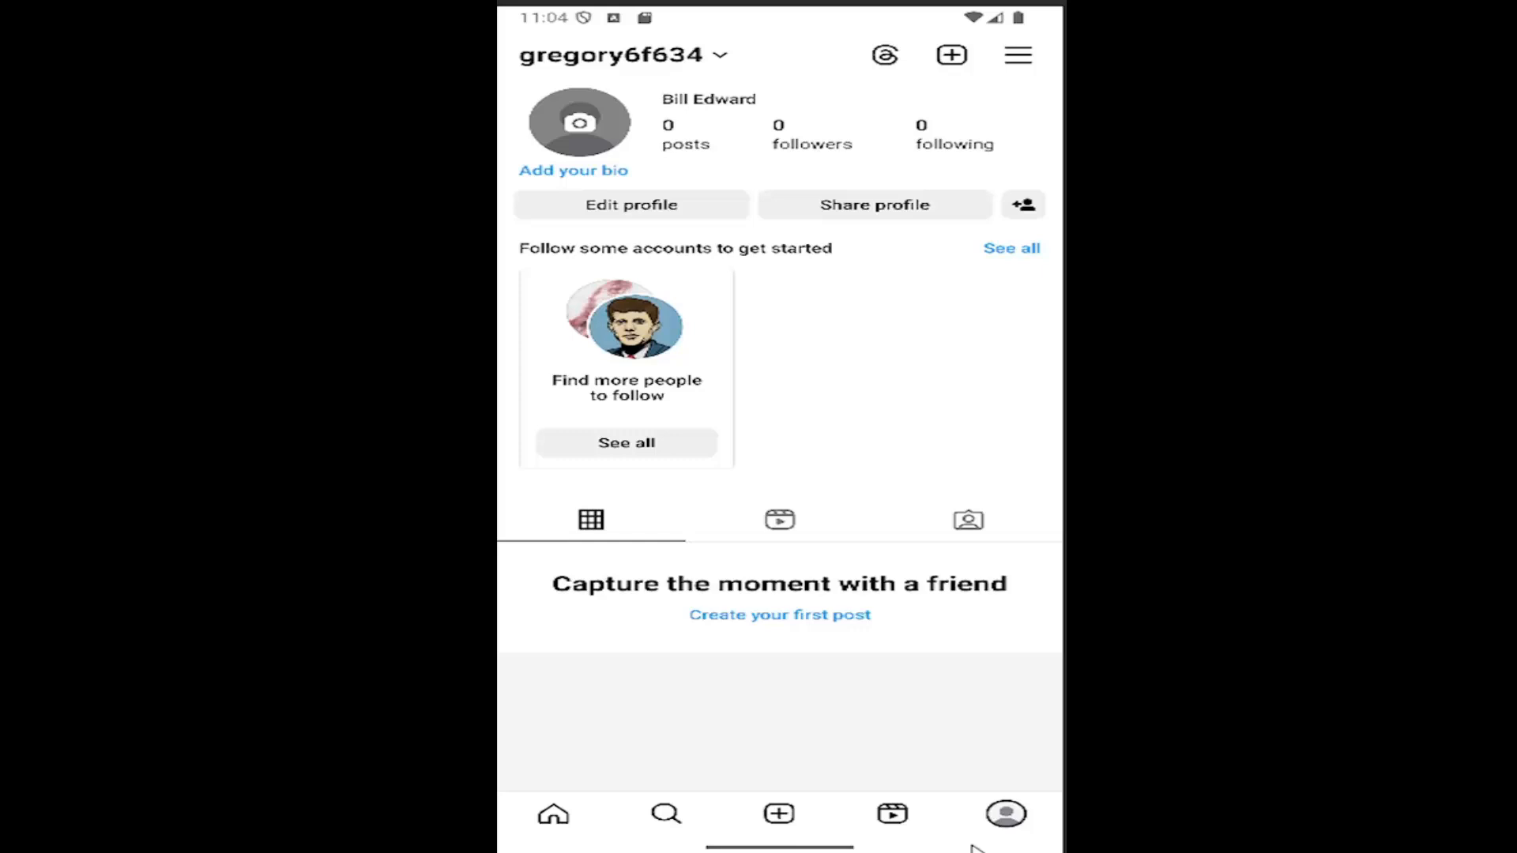
mouse_move(880, 644)
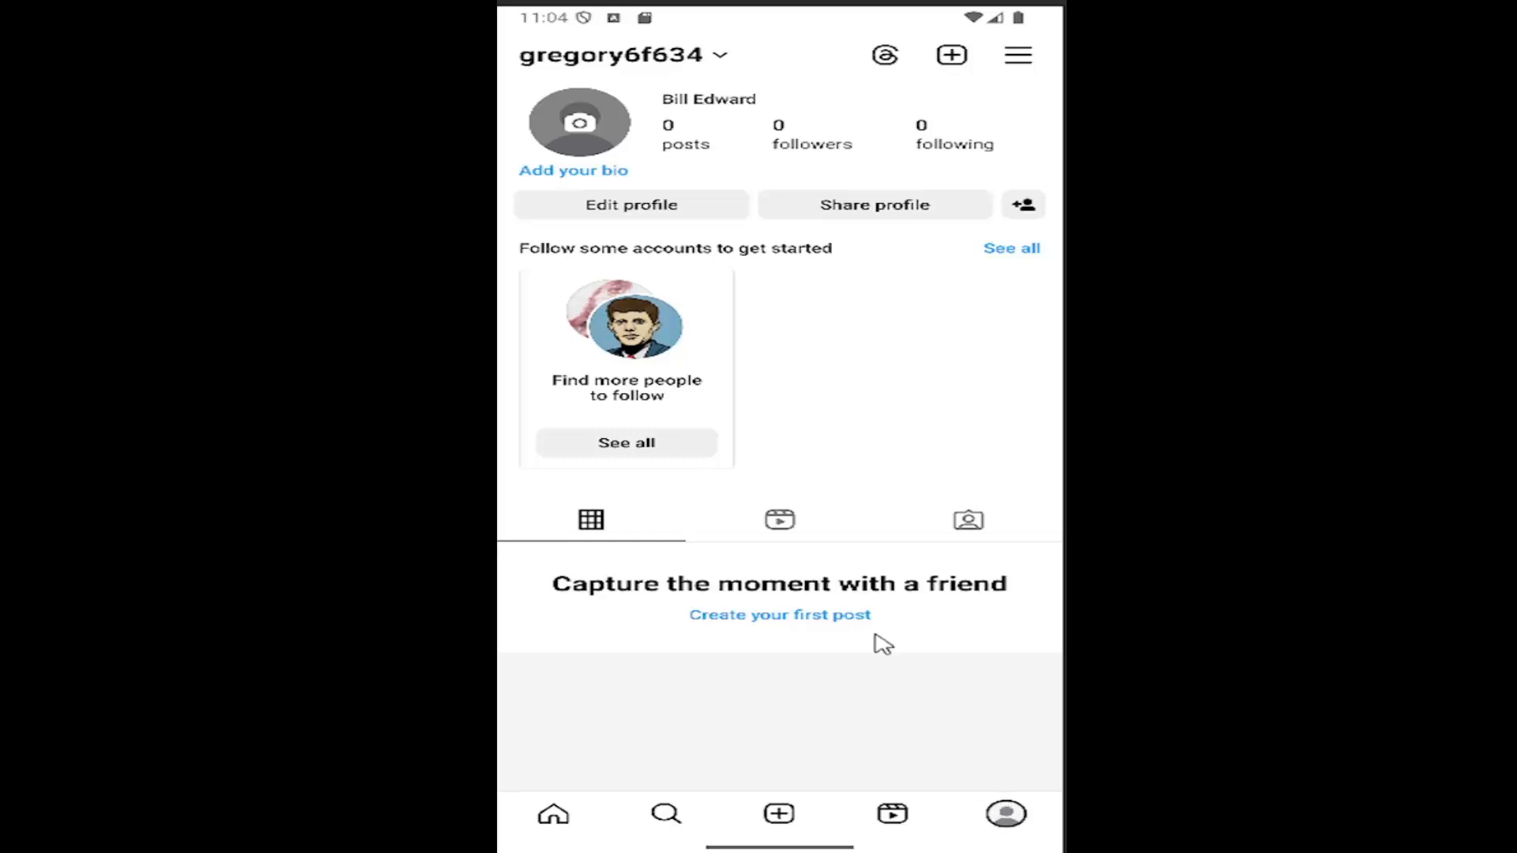
mouse_move(831, 232)
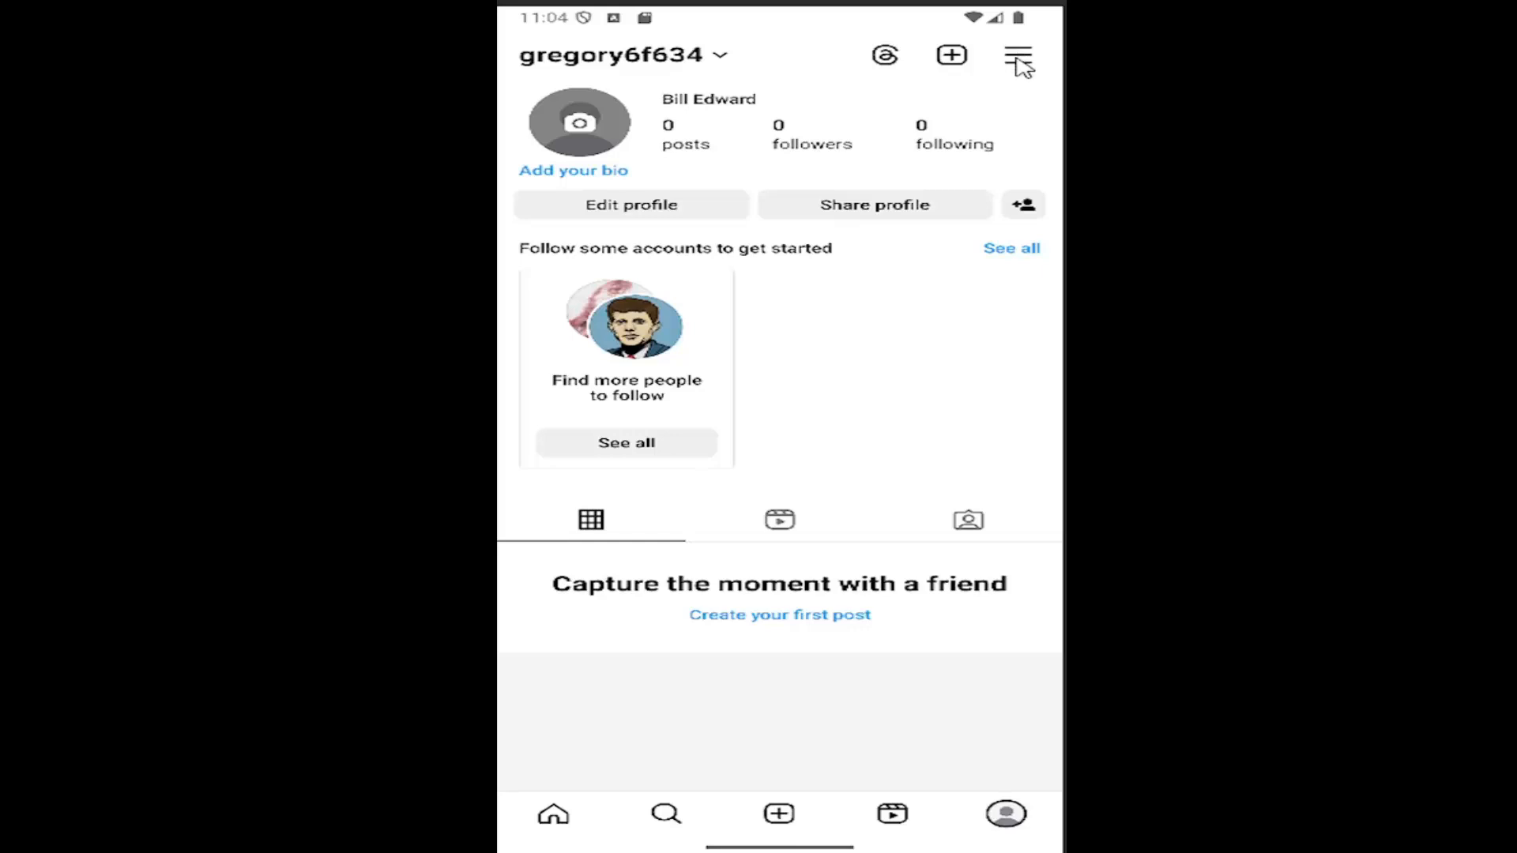
- Open Settings and activity from the profile page's top-right menu
left_click(1017, 55)
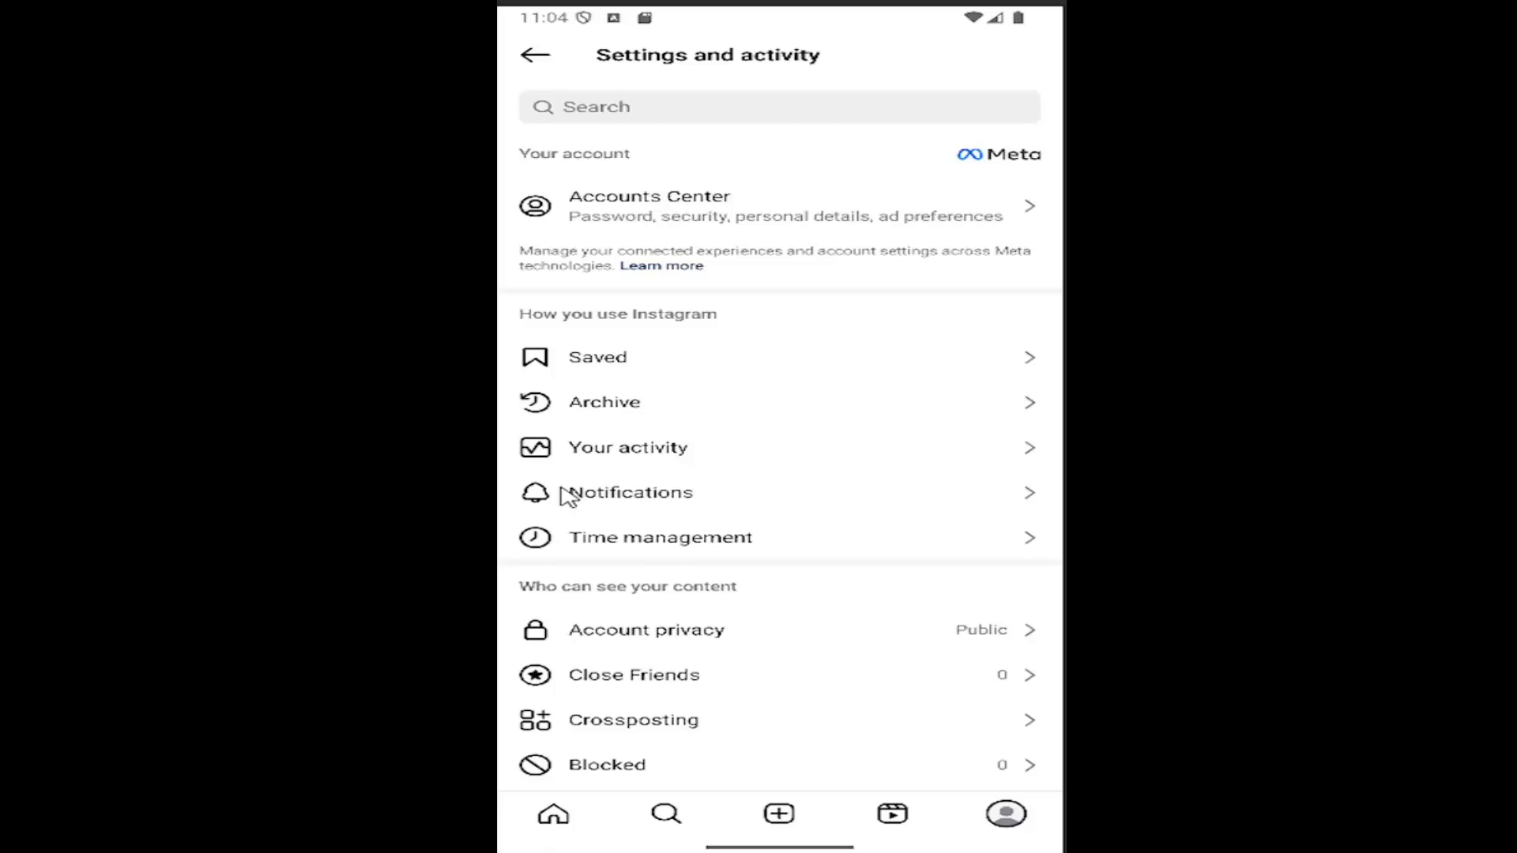
mouse_move(597, 499)
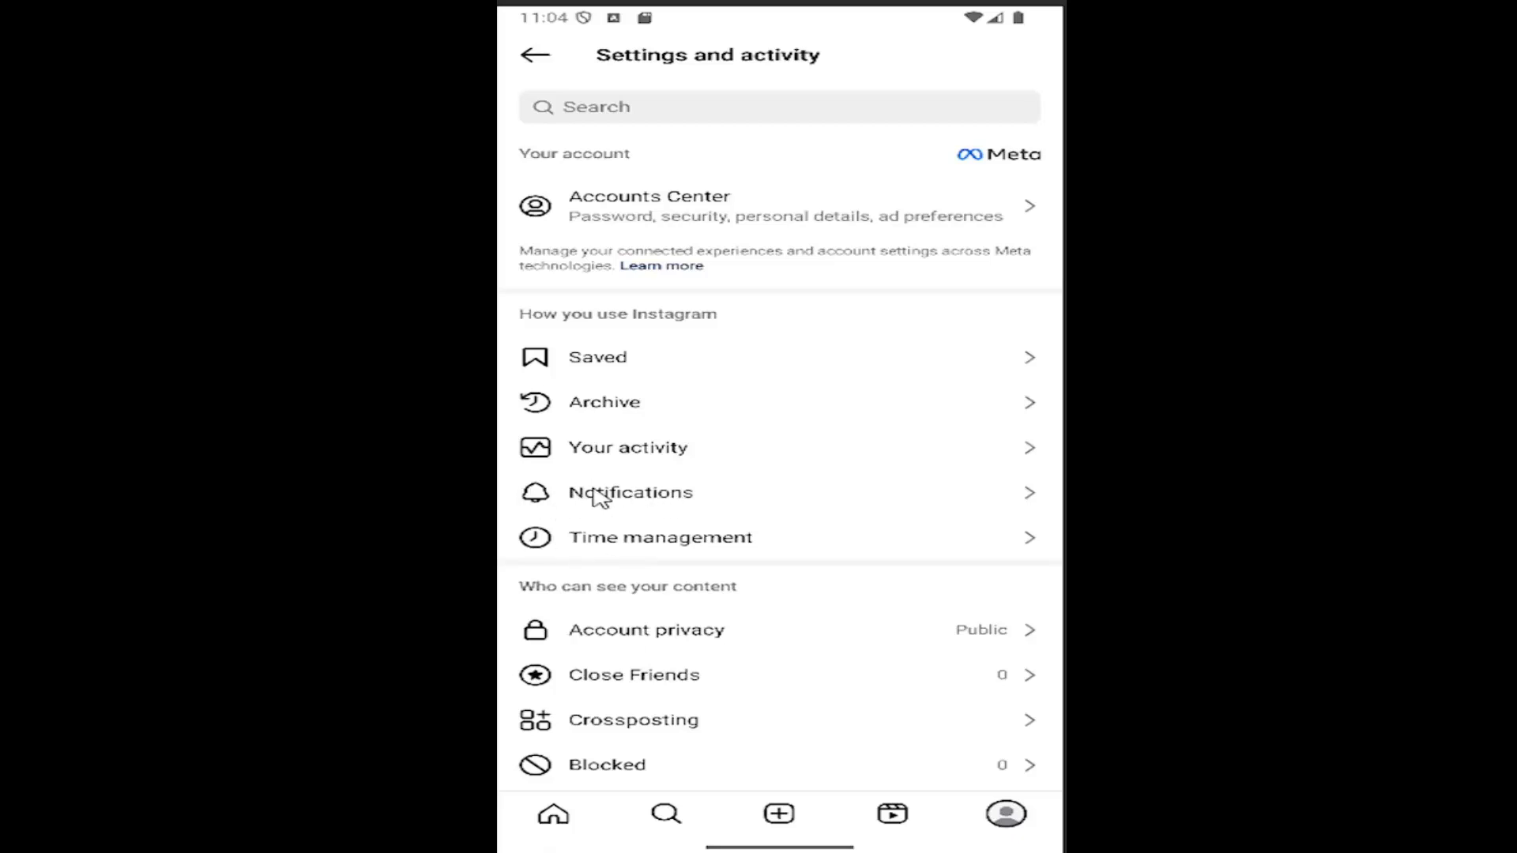
- Open Notifications and switch the Pause all push notifications toggle off
left_click(629, 493)
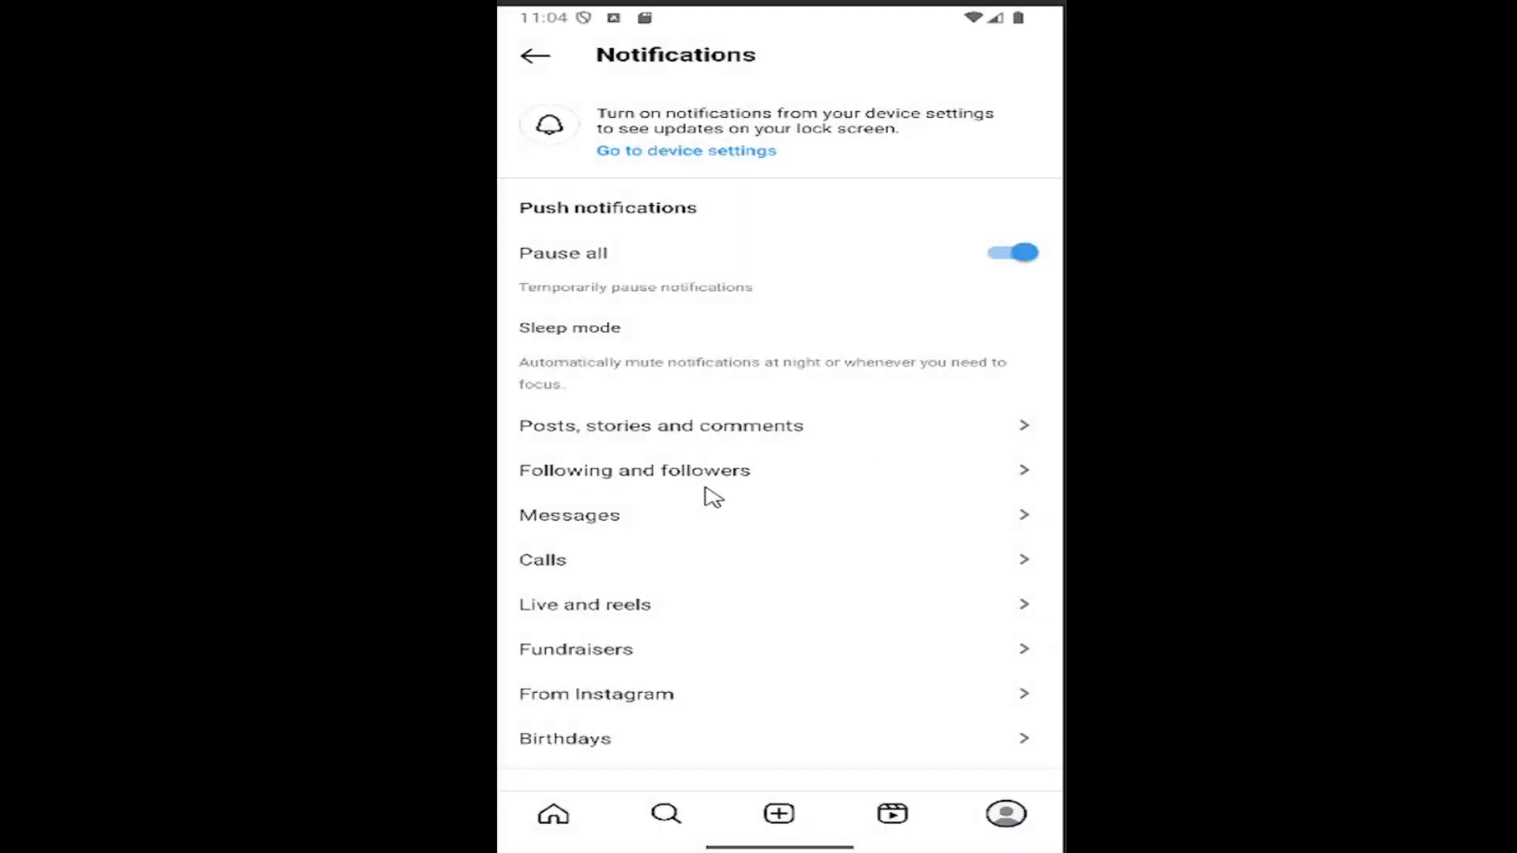
mouse_move(600, 223)
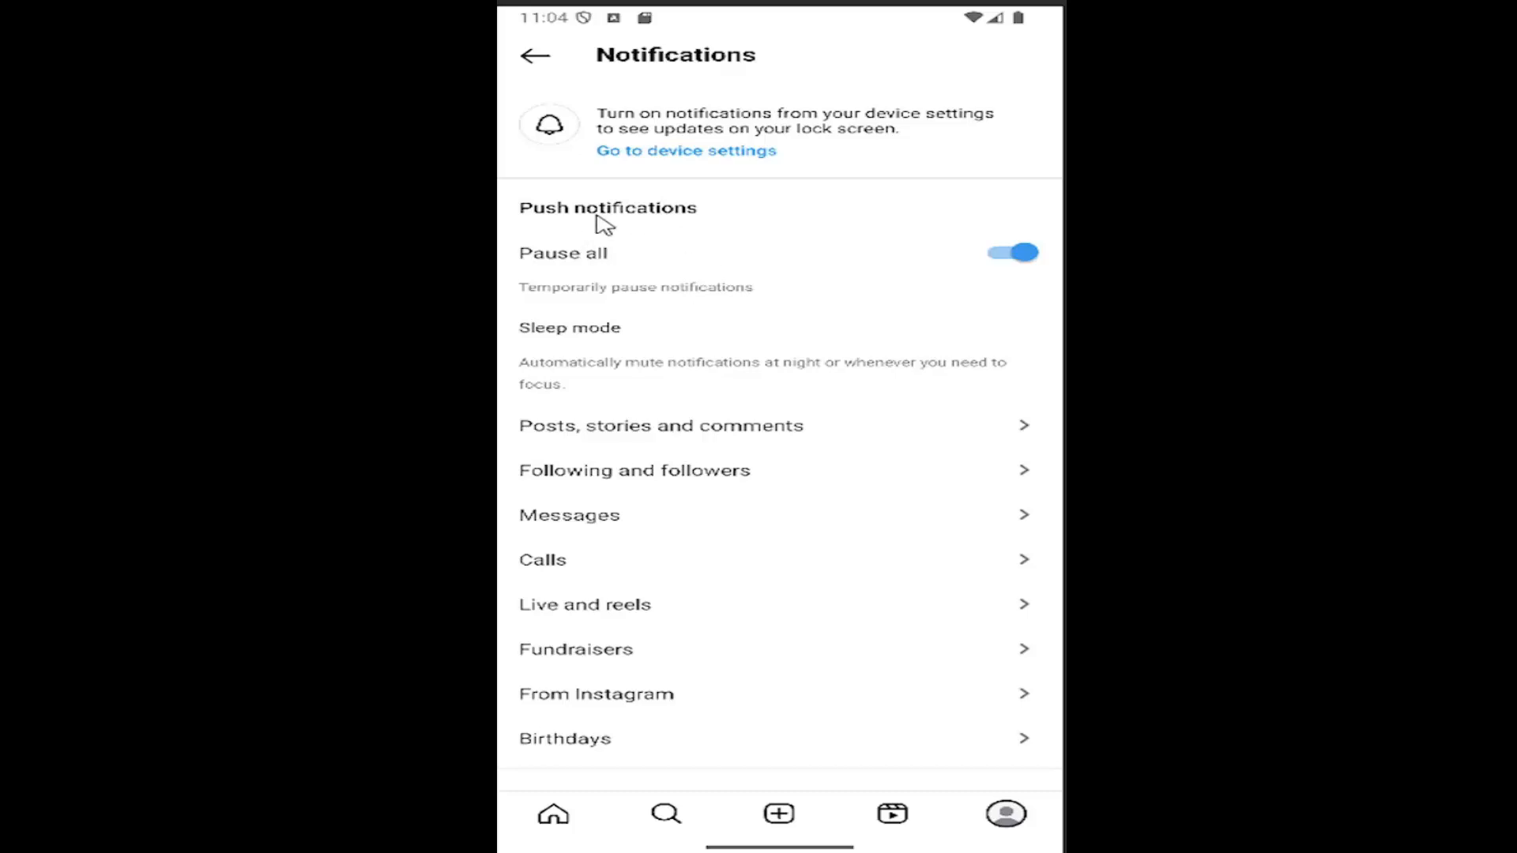
left_click(1010, 253)
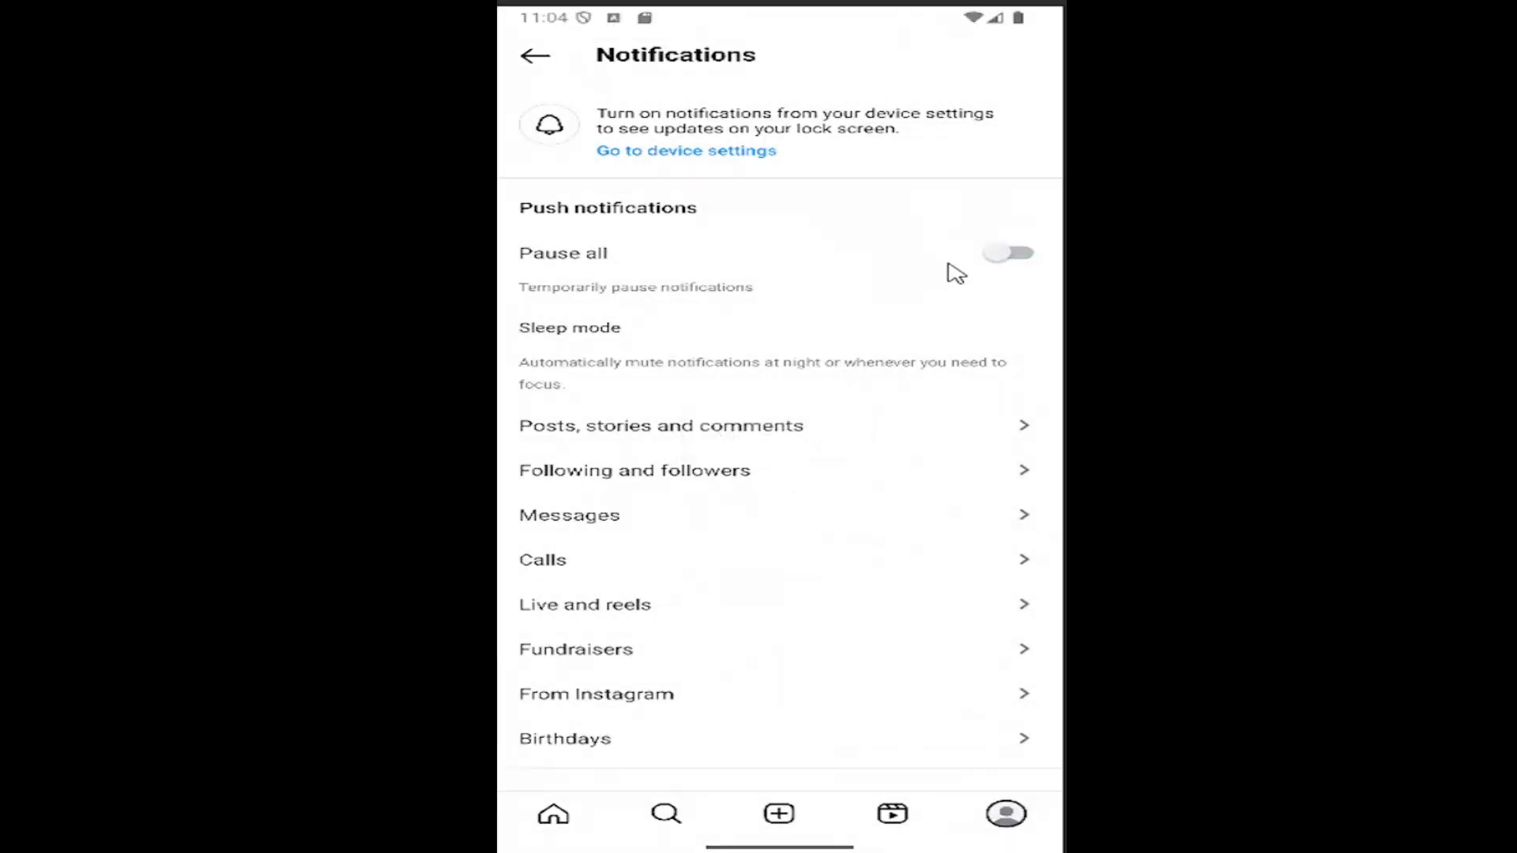
mouse_move(658, 314)
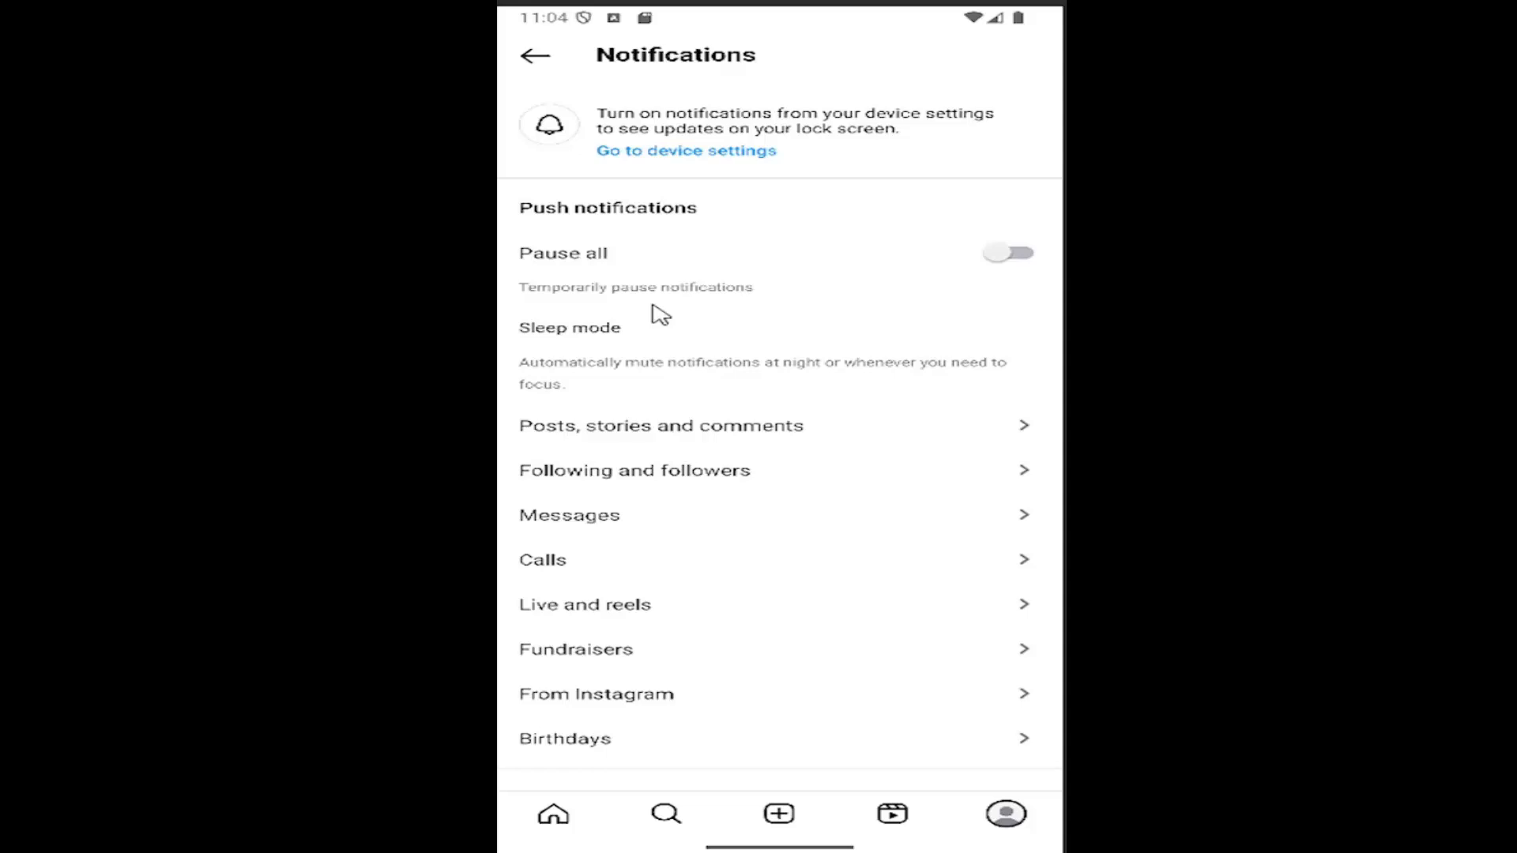
- Open Sleep mode to confirm it is off with a 10:00 PM–7:00 AM schedule
left_click(569, 327)
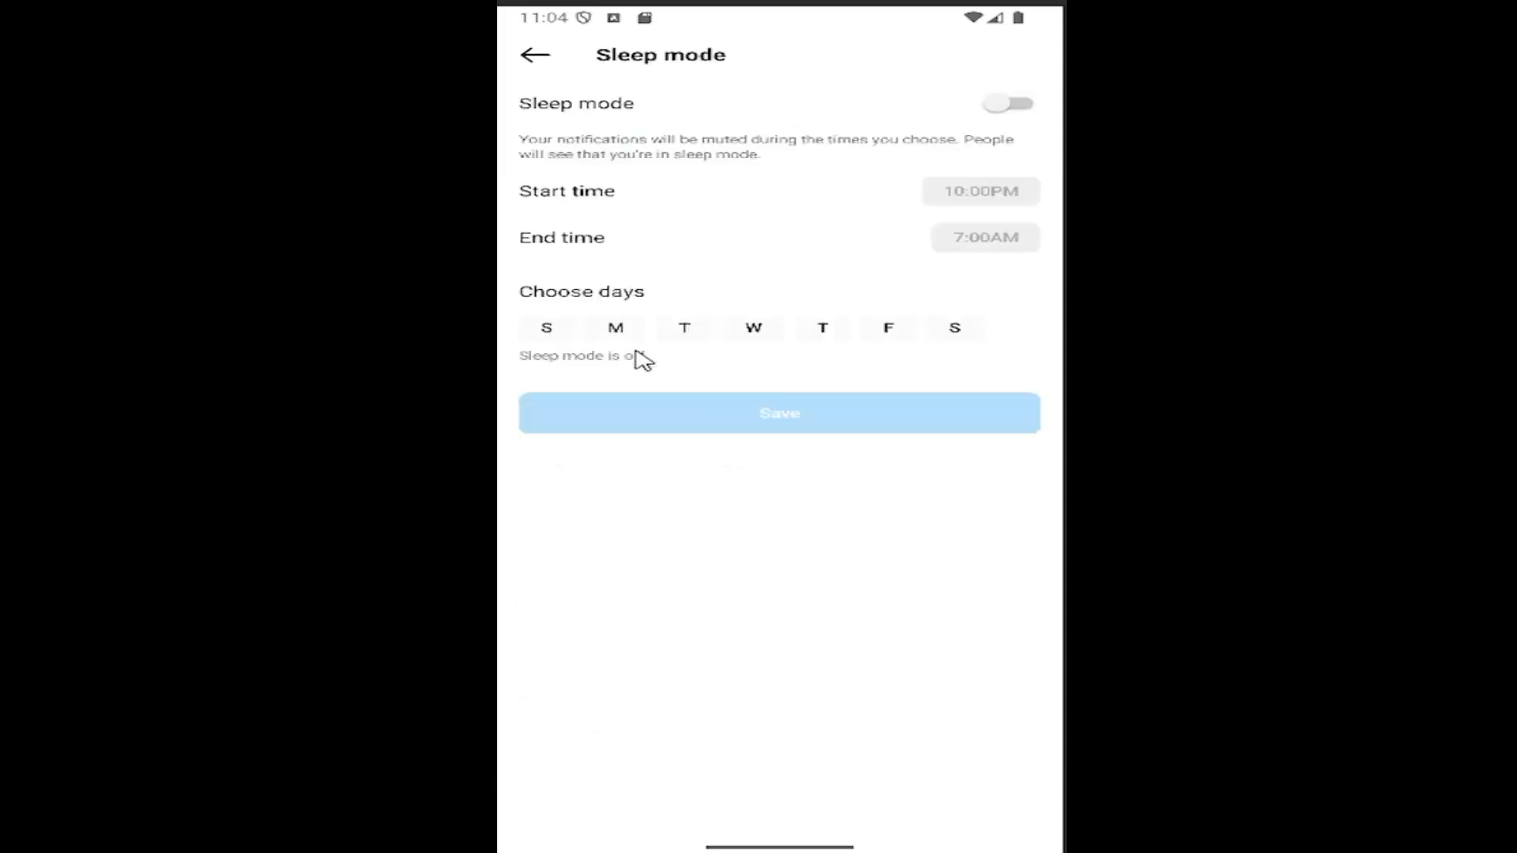
mouse_move(591, 271)
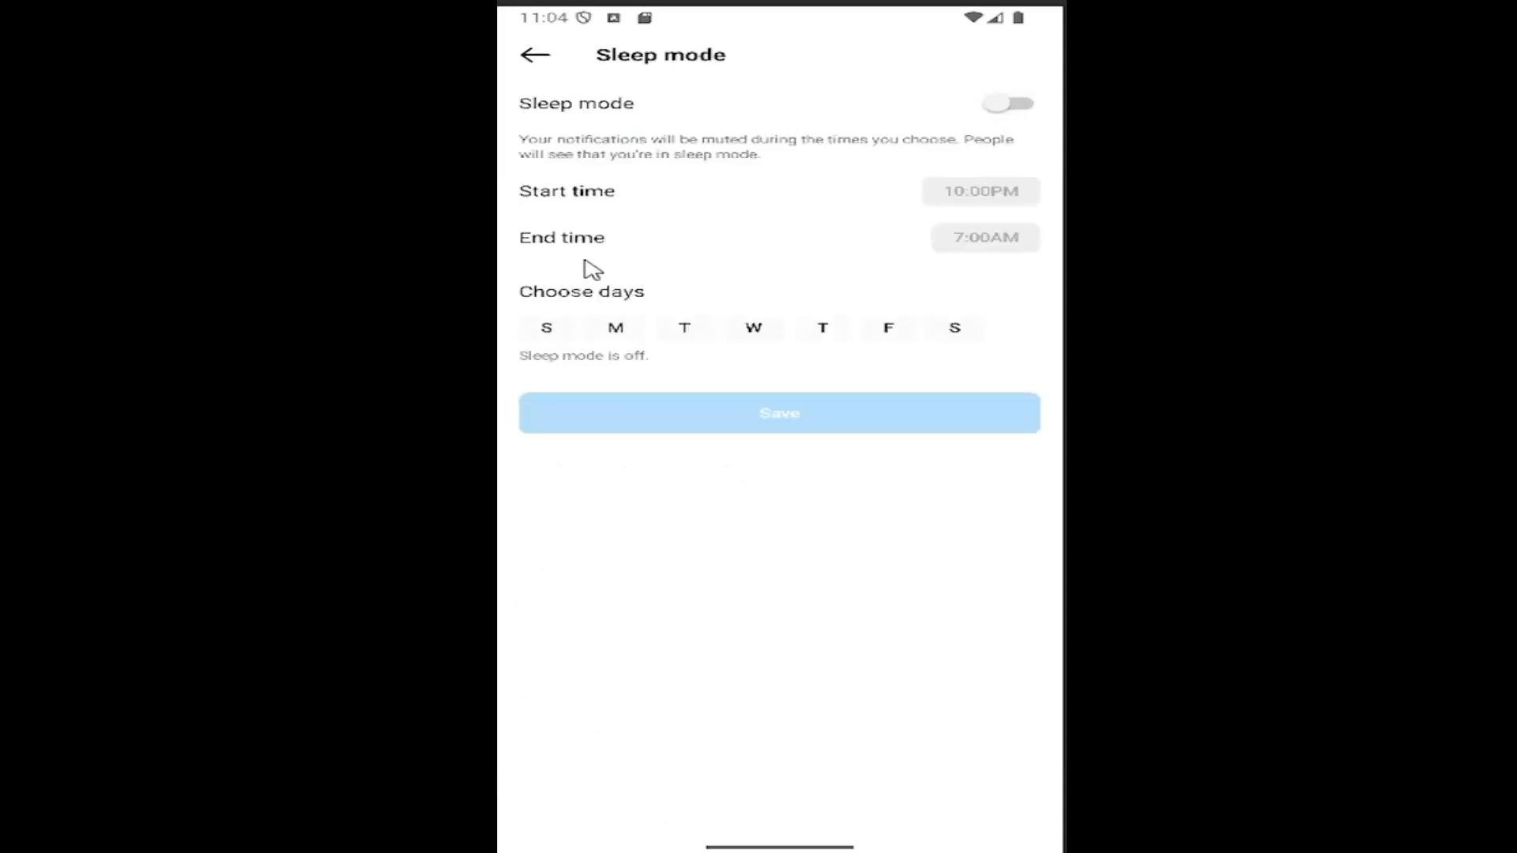
mouse_move(550, 76)
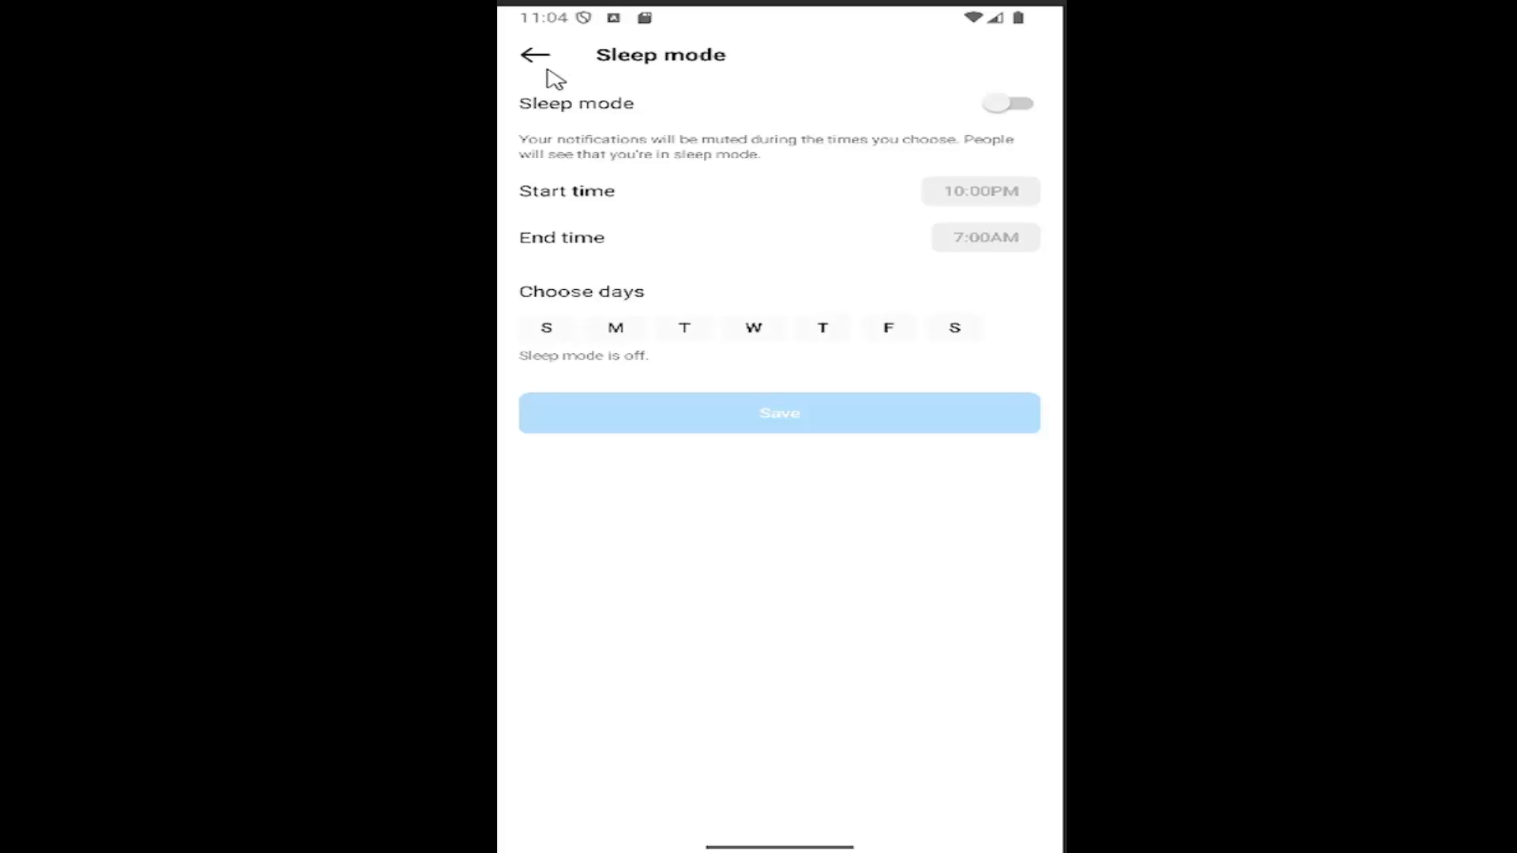
mouse_move(736, 182)
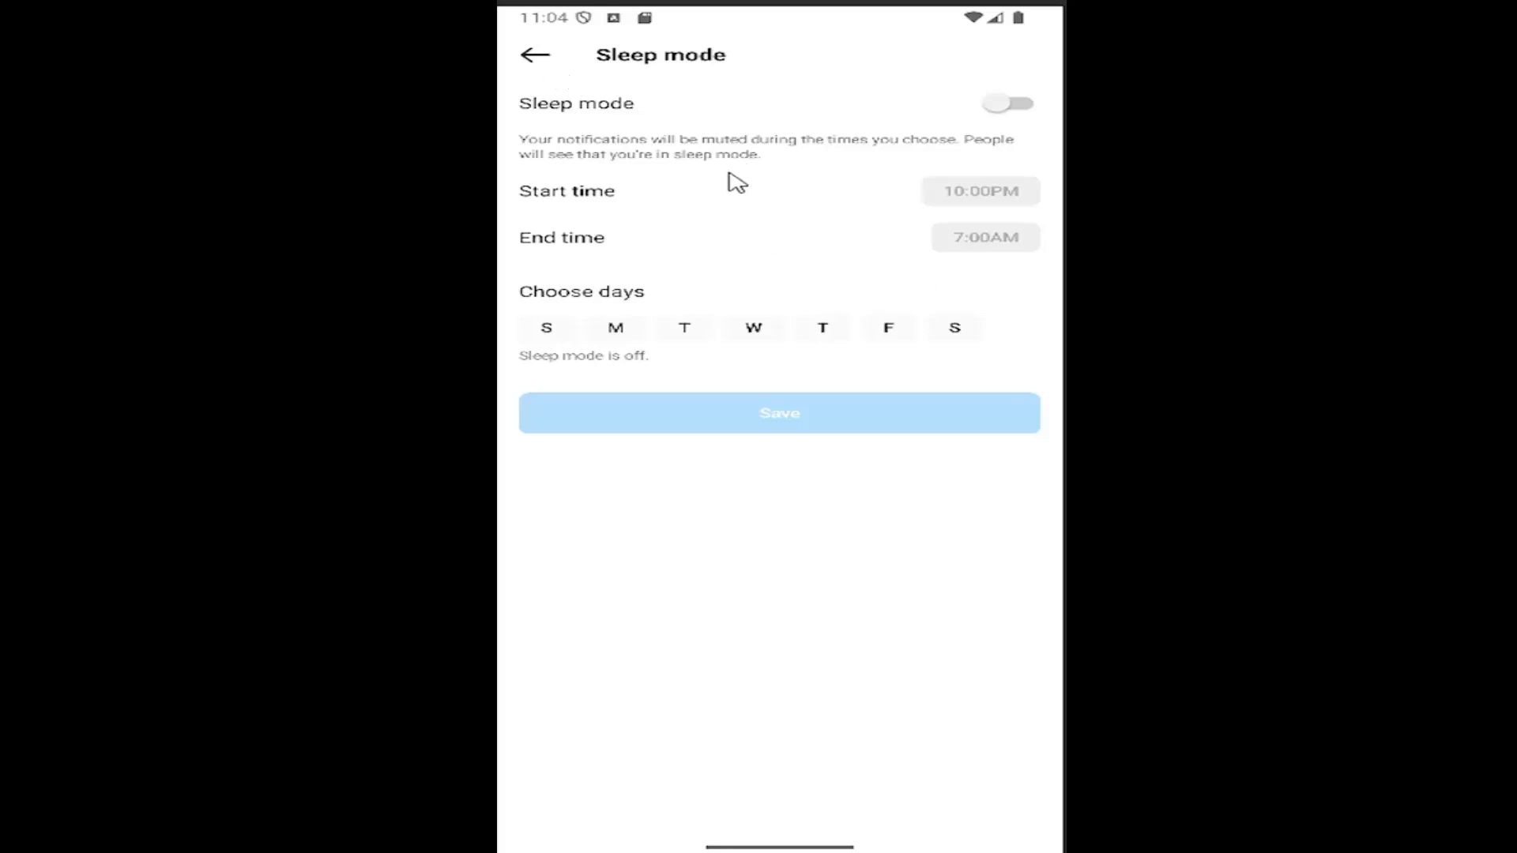
- Go back from Sleep mode to the Notifications settings screen
left_click(535, 54)
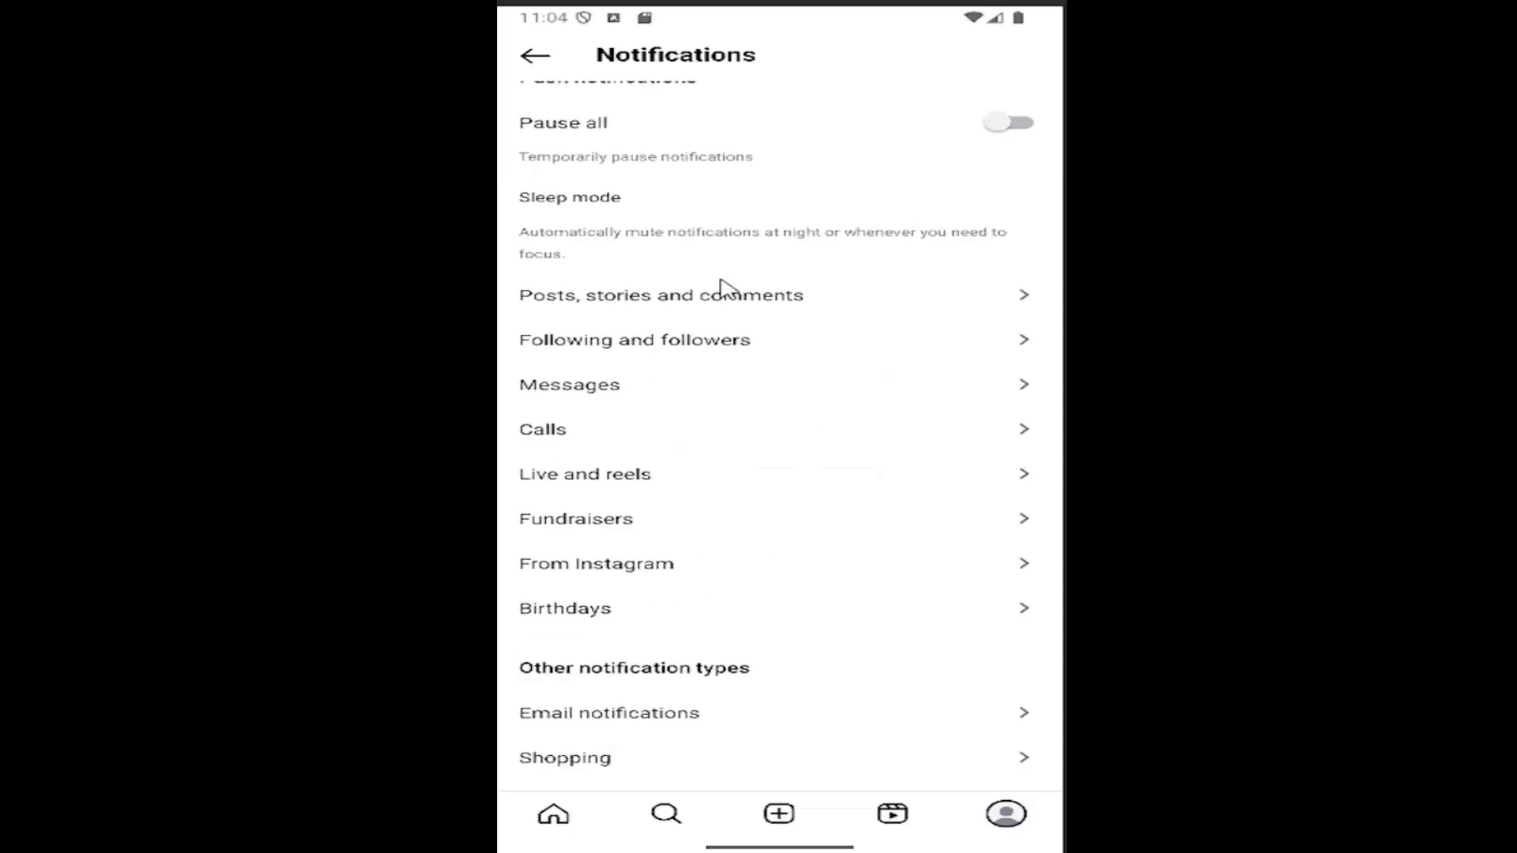
mouse_move(780, 619)
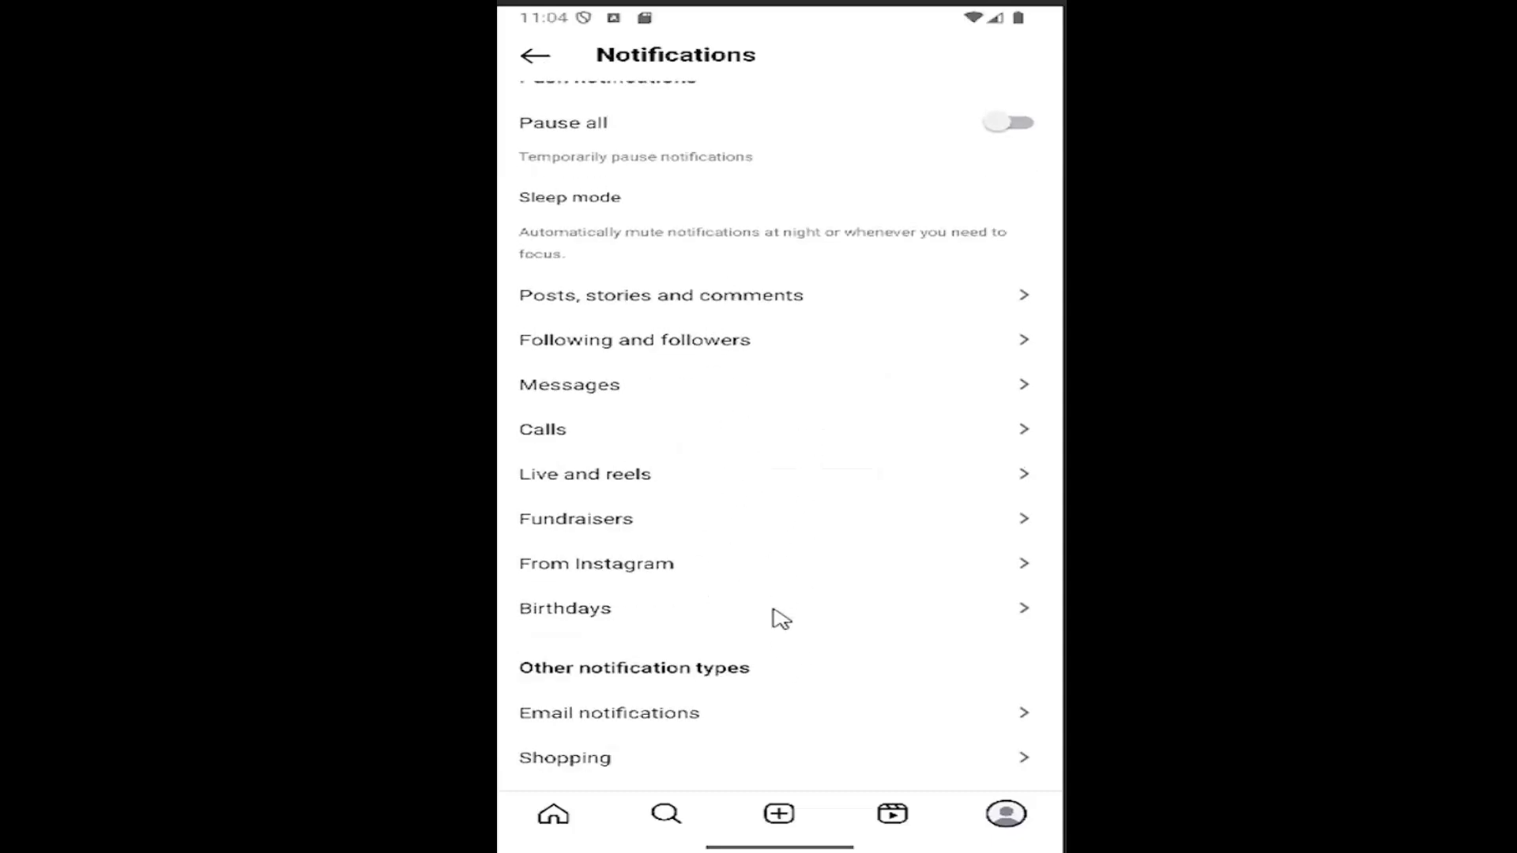